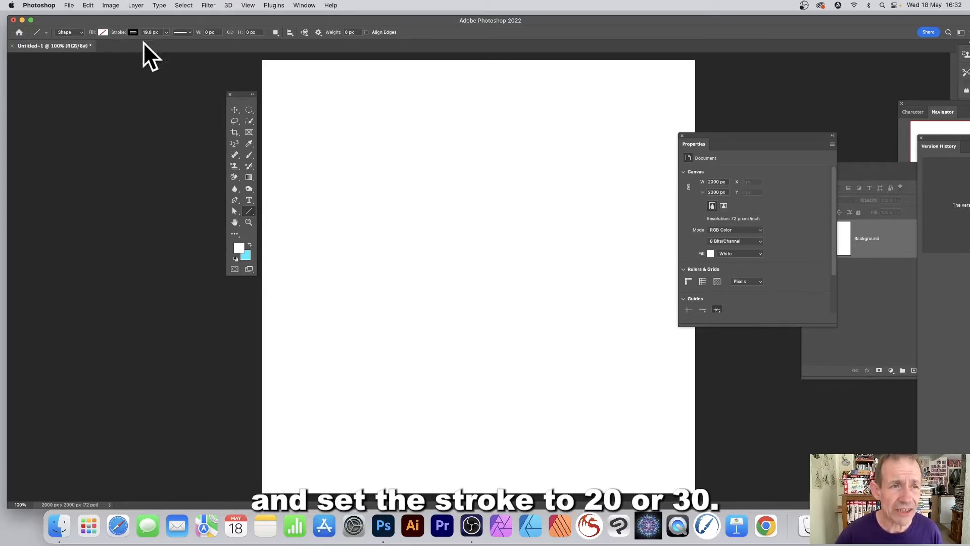
pyautogui.moveTo(176, 47)
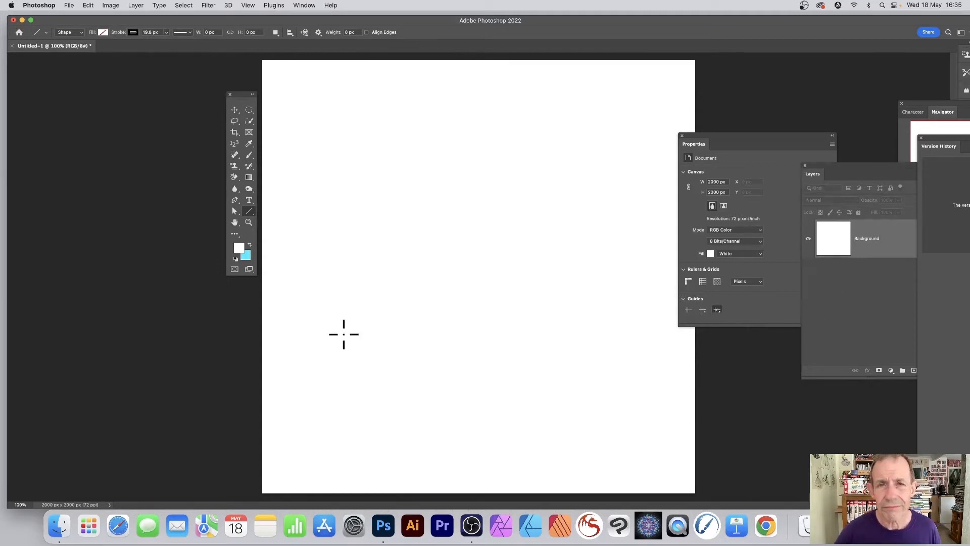
# Drag a roughly 20 px black line diagonally upward to the right across the canvas
pyautogui.moveTo(343, 334); pyautogui.dragTo(356, 325)
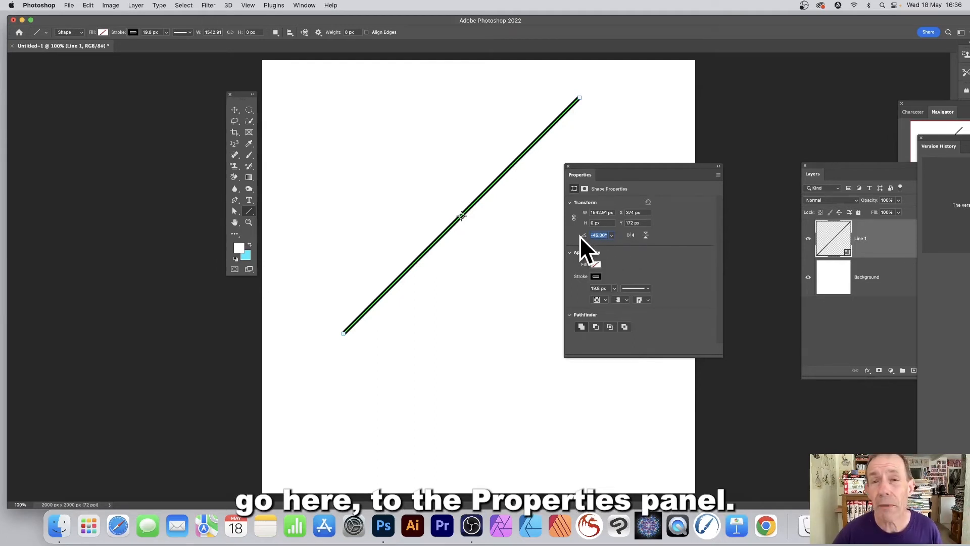
pyautogui.moveTo(585, 248)
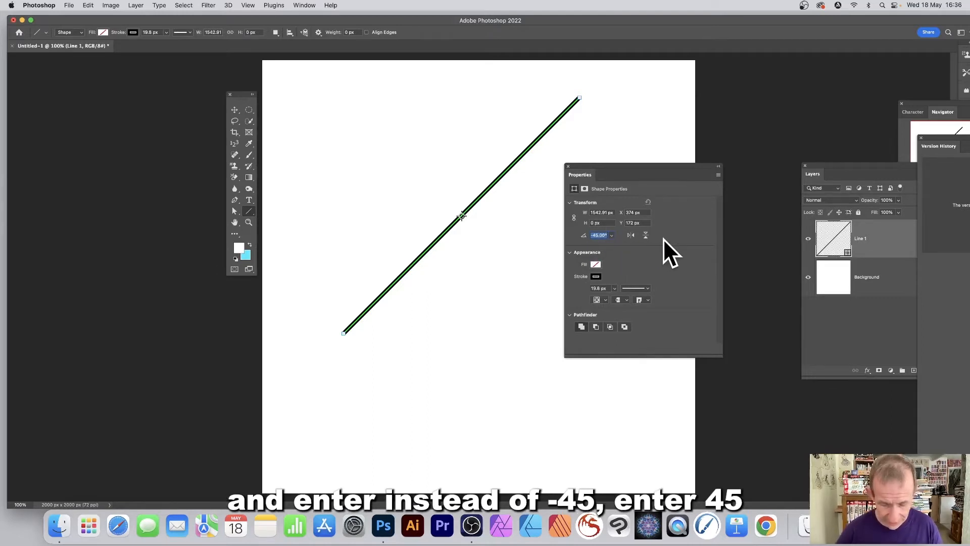
# Set the line's rotation angle to 45° so it slopes the opposite way
pyautogui.write('45')
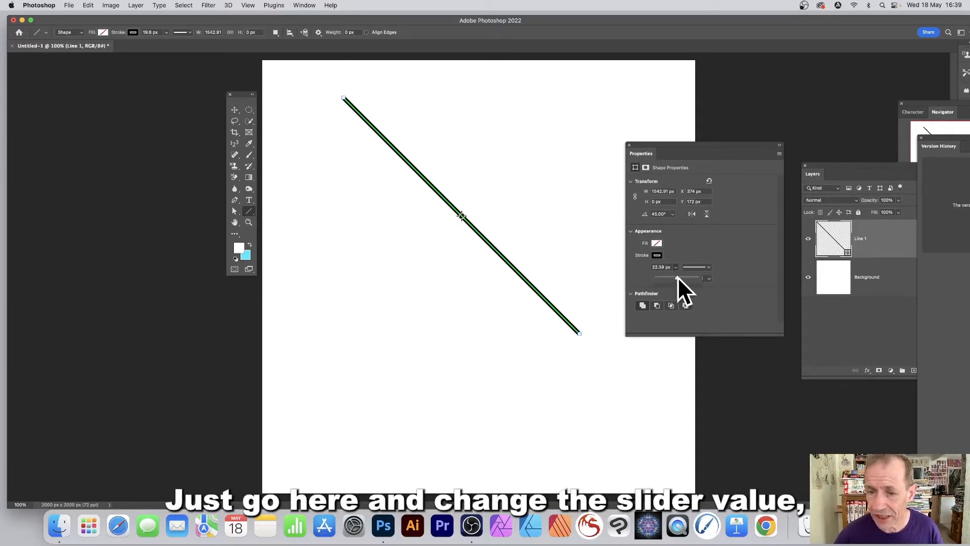
# Widen the line's stroke to about 35 px and change its colour from black to green
pyautogui.moveTo(676, 277); pyautogui.dragTo(685, 278)
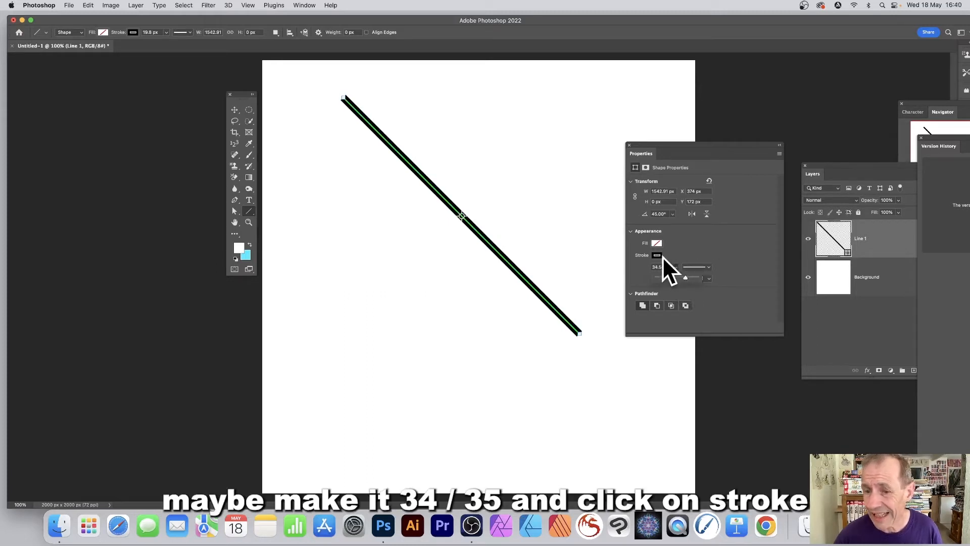
pyautogui.click(657, 255)
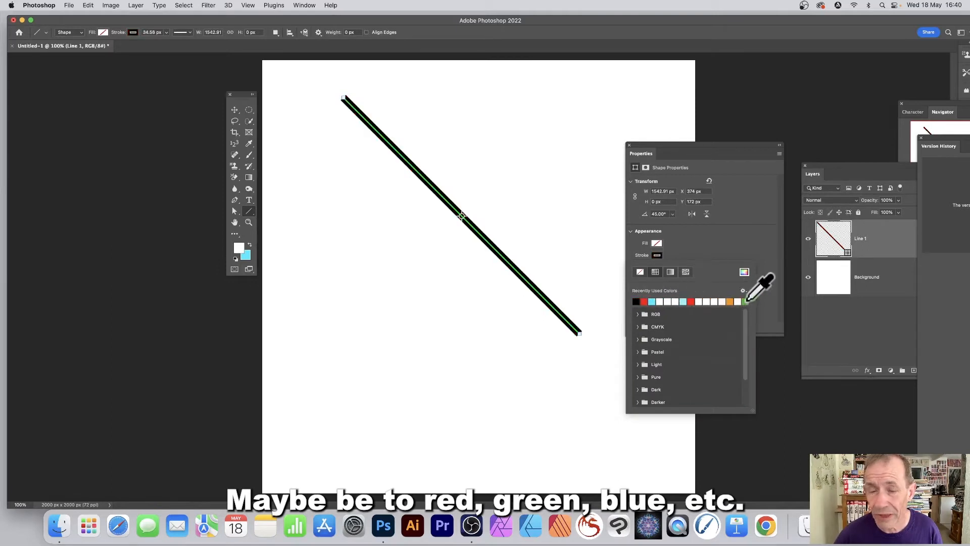
pyautogui.click(739, 302)
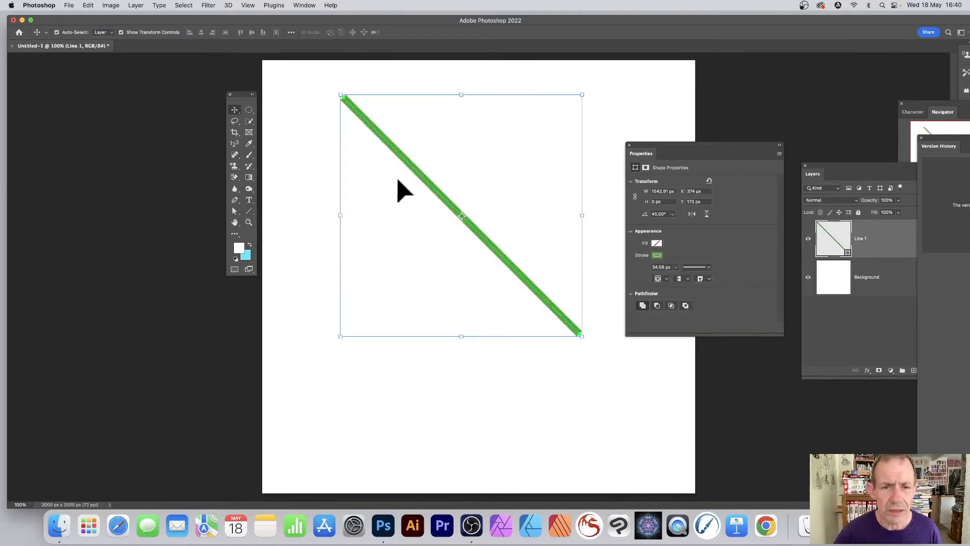
pyautogui.moveTo(421, 189)
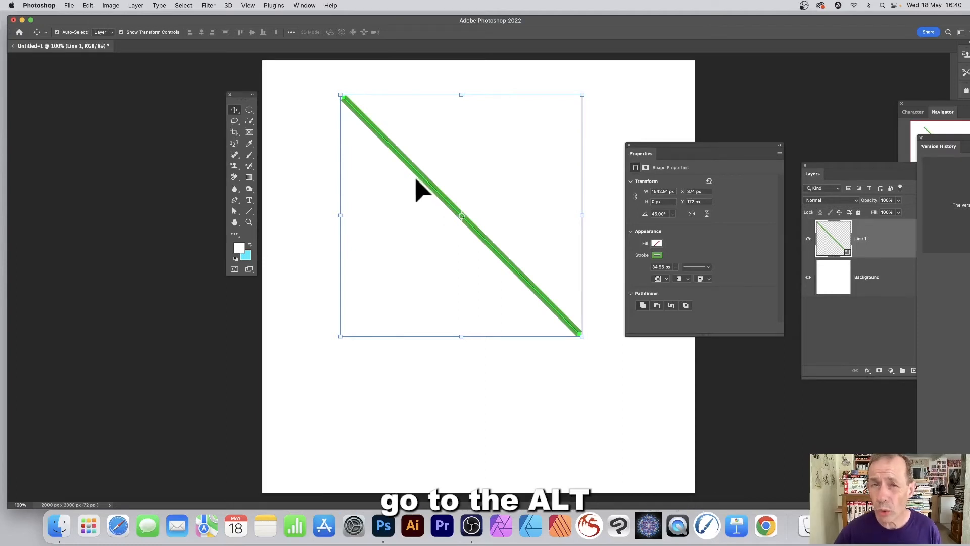
pyautogui.moveTo(439, 195)
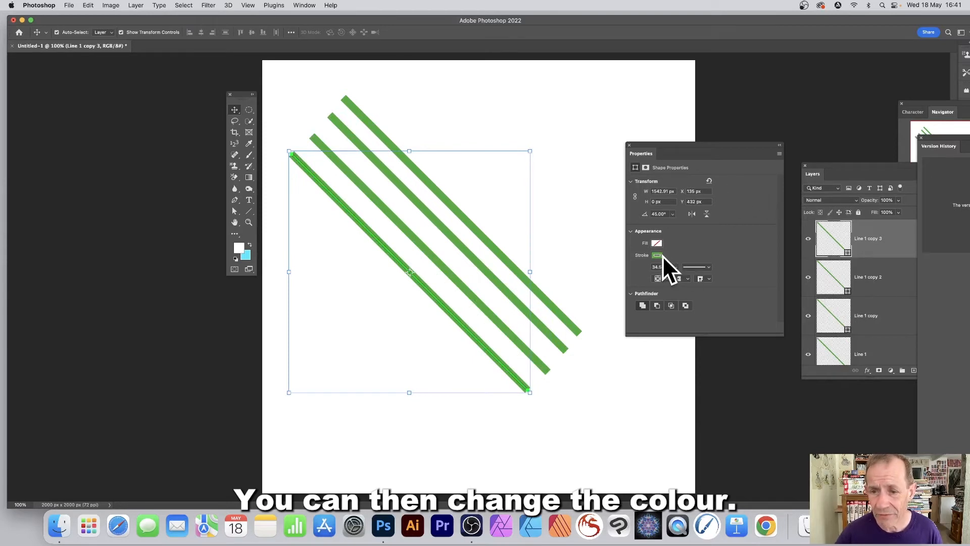
# Bring up the stroke colour swatches for the copied line
pyautogui.click(657, 255)
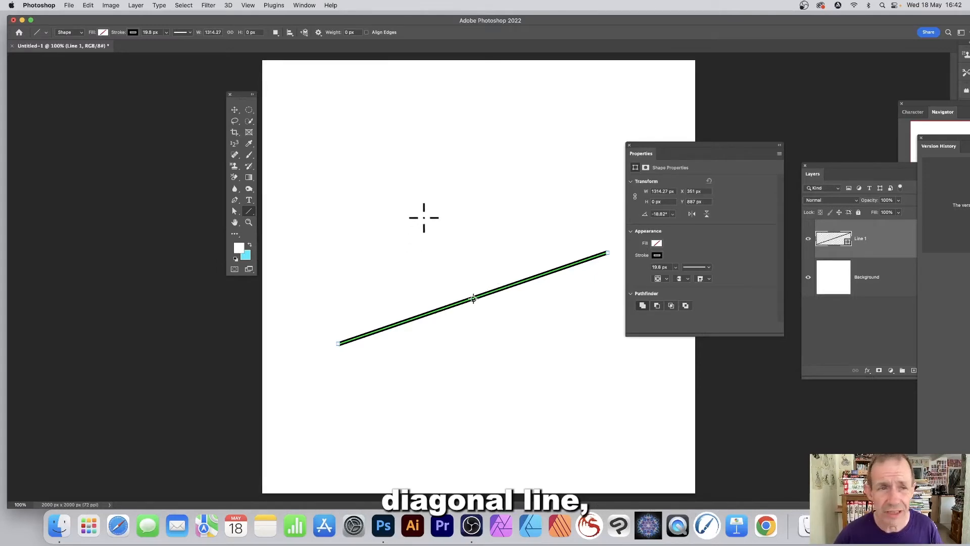
# Select the shallow thin black line on the canvas
pyautogui.click(234, 109)
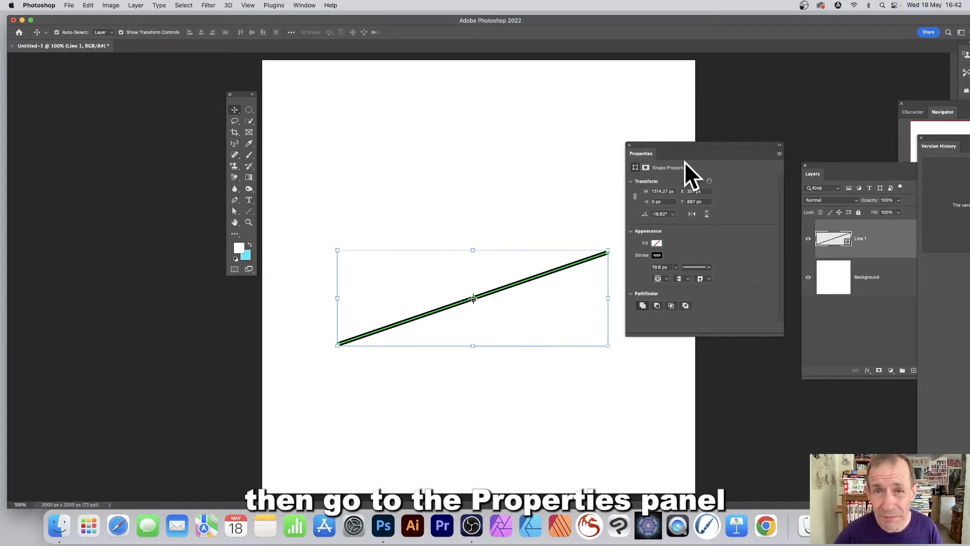
pyautogui.moveTo(672, 216)
pyautogui.write('-45')
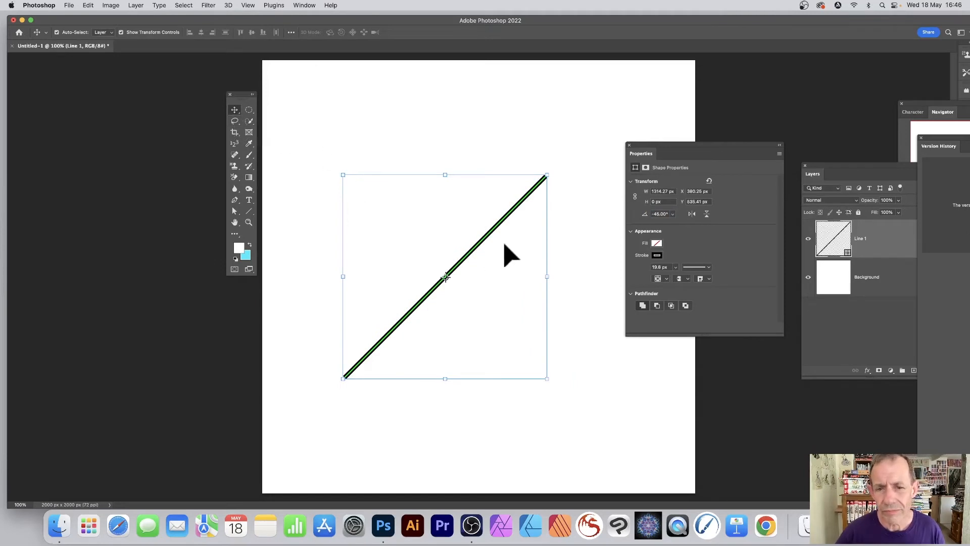
pyautogui.moveTo(501, 245)
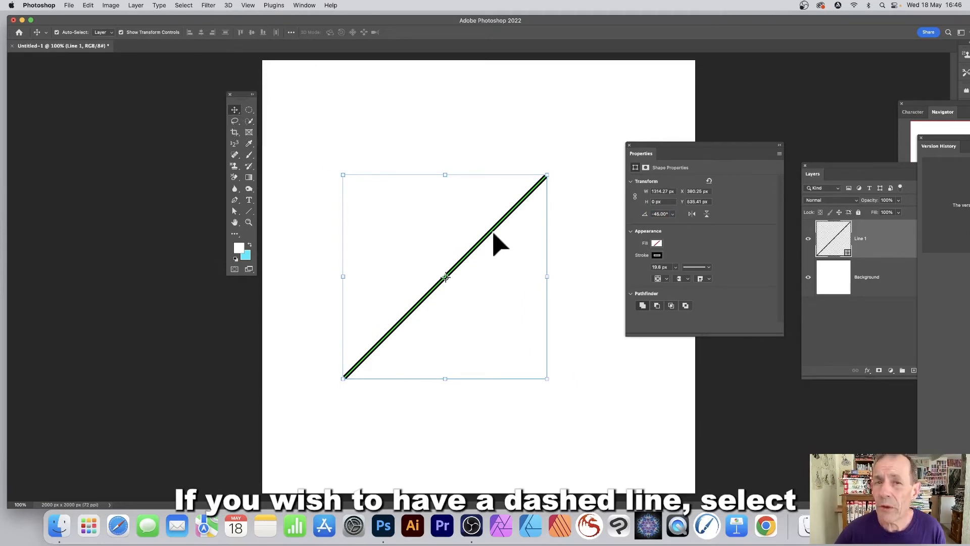
pyautogui.moveTo(238, 121)
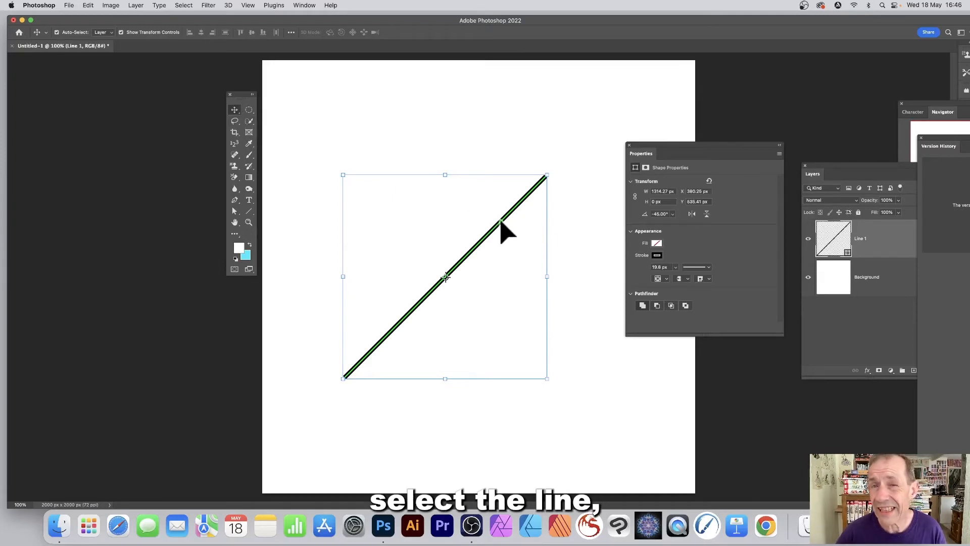
pyautogui.moveTo(643, 223)
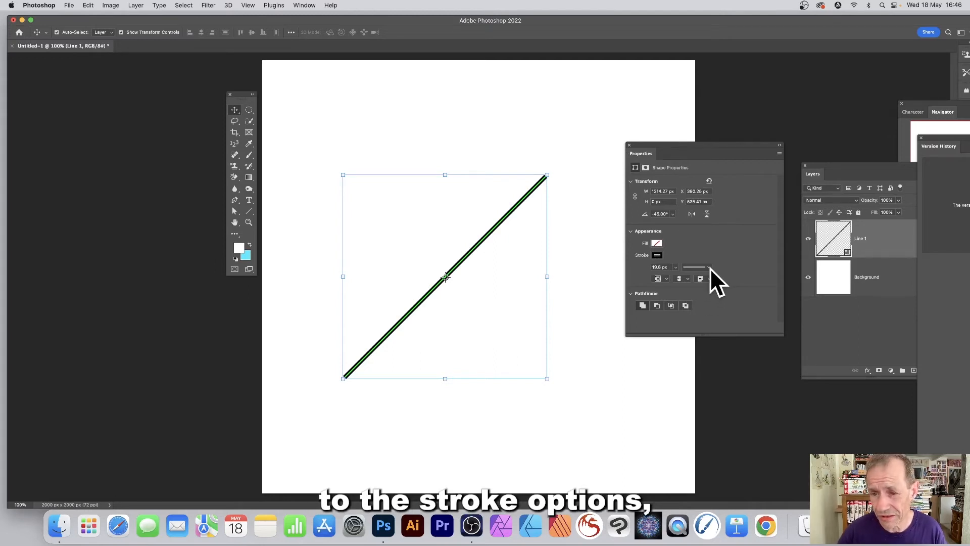
# Turn on Dashed Line in Stroke Options and enter a gap value of 5
pyautogui.click(708, 267)
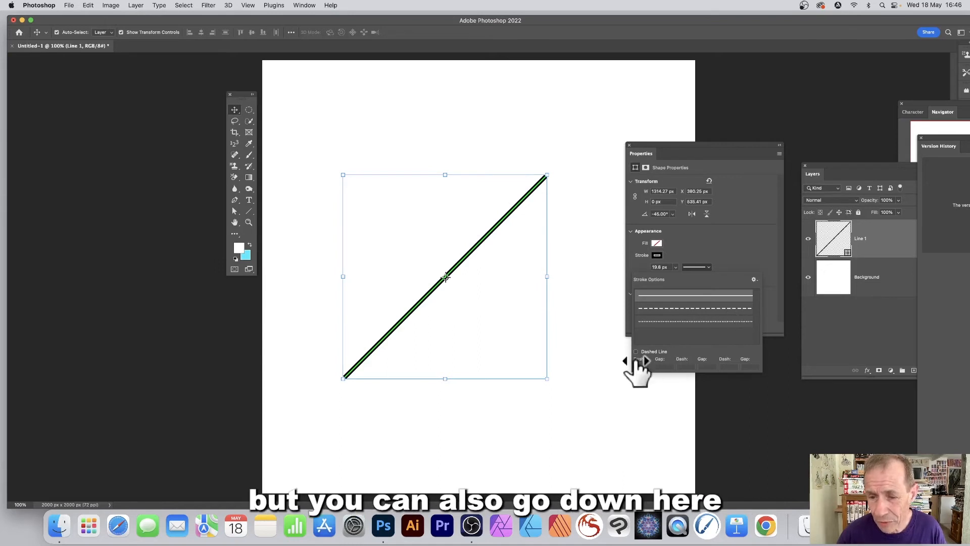
pyautogui.moveTo(636, 362)
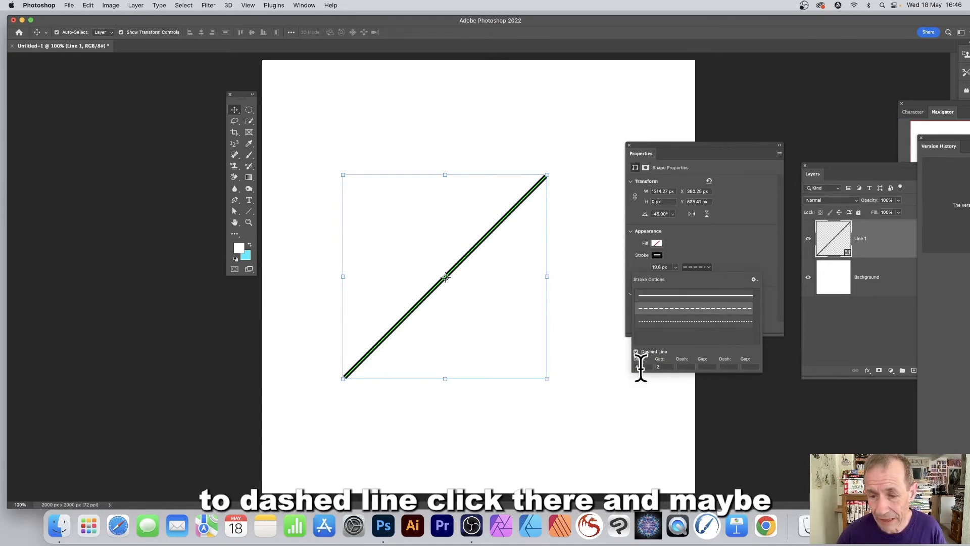
pyautogui.click(636, 352)
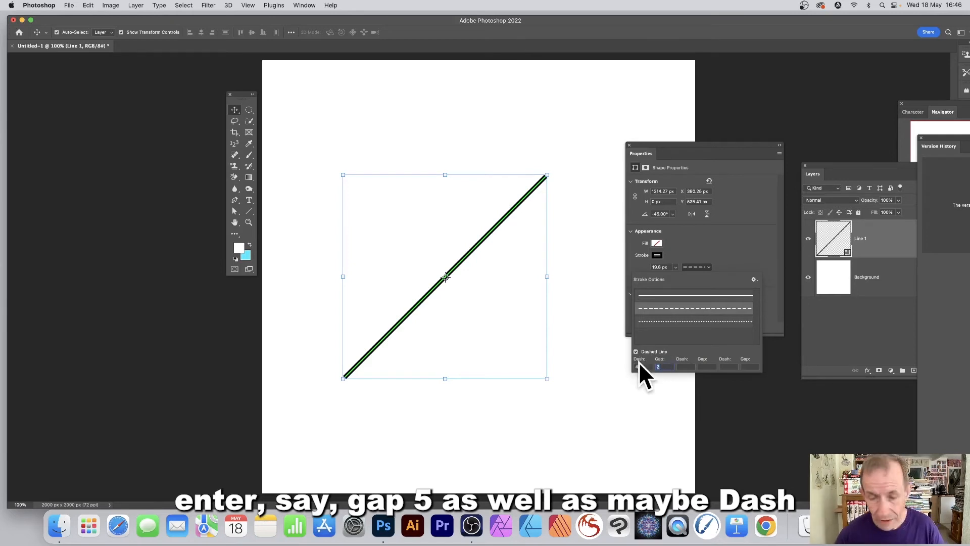
pyautogui.write('5')
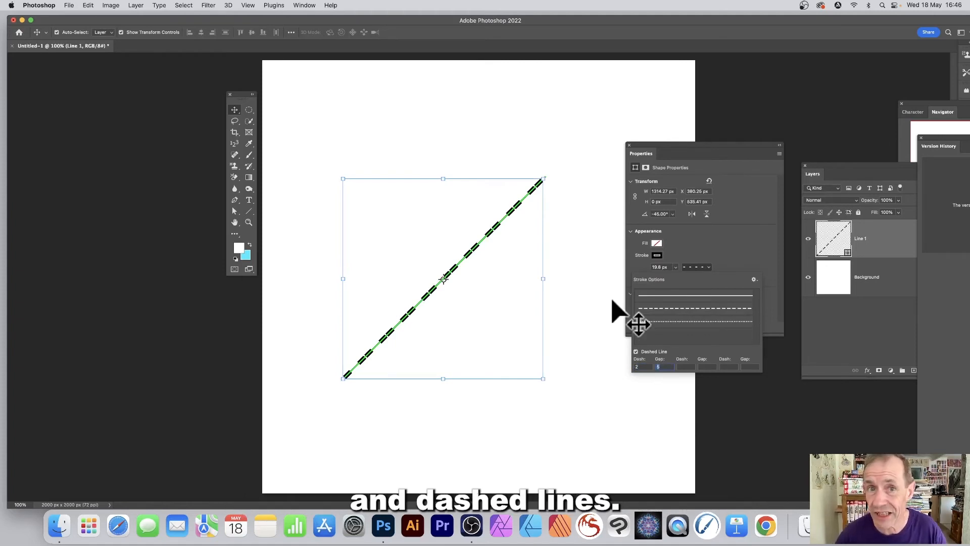
pyautogui.moveTo(931, 12)
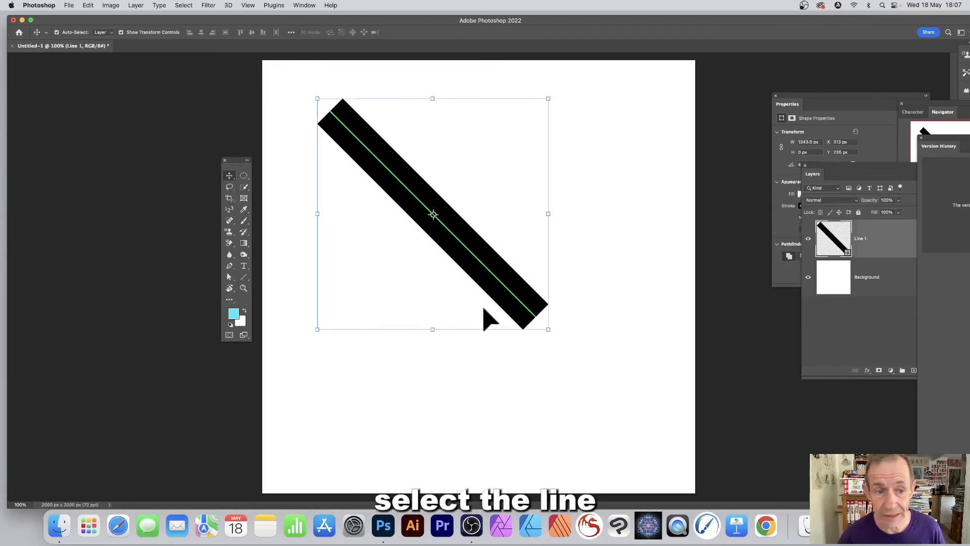
# With the Line tool, extend the line's lower end toward the canvas's lower right corner
pyautogui.click(243, 276)
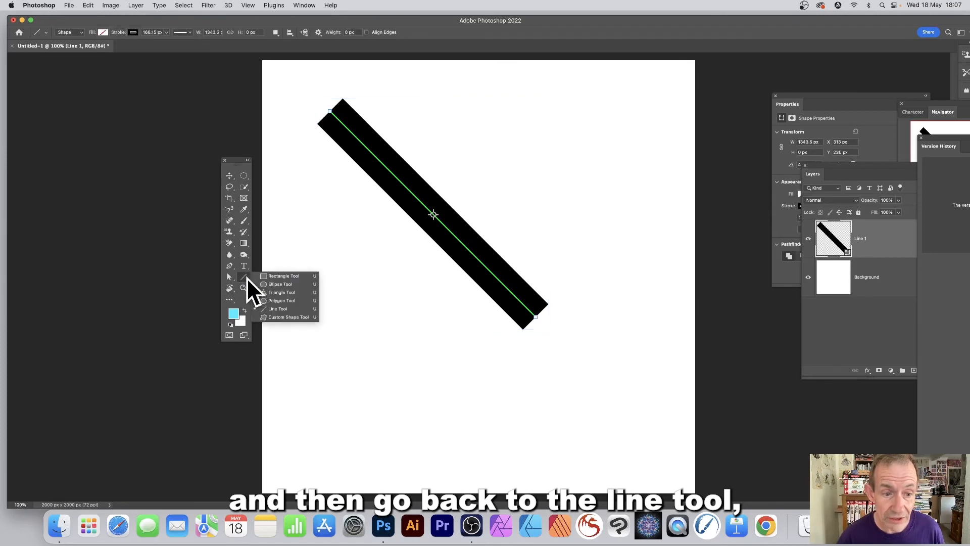
pyautogui.click(277, 309)
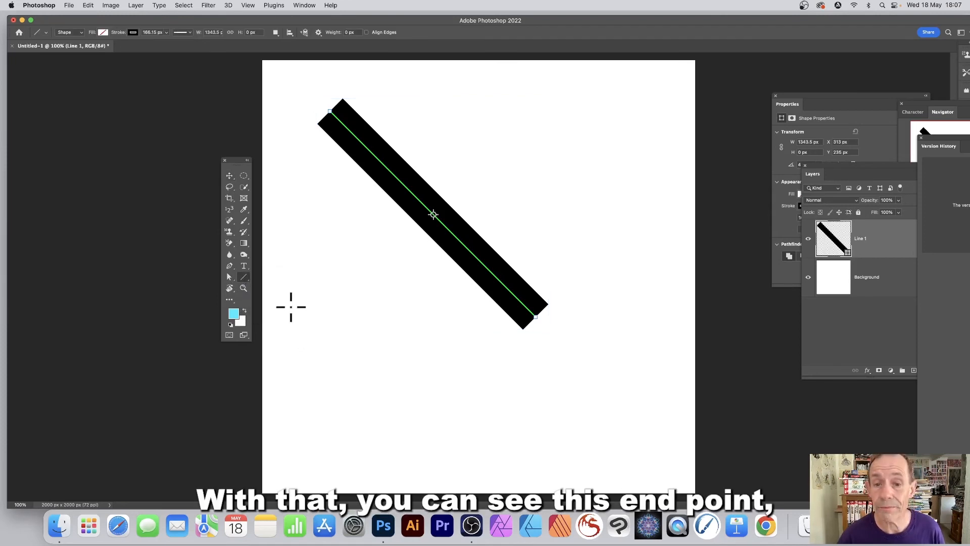
pyautogui.moveTo(537, 331)
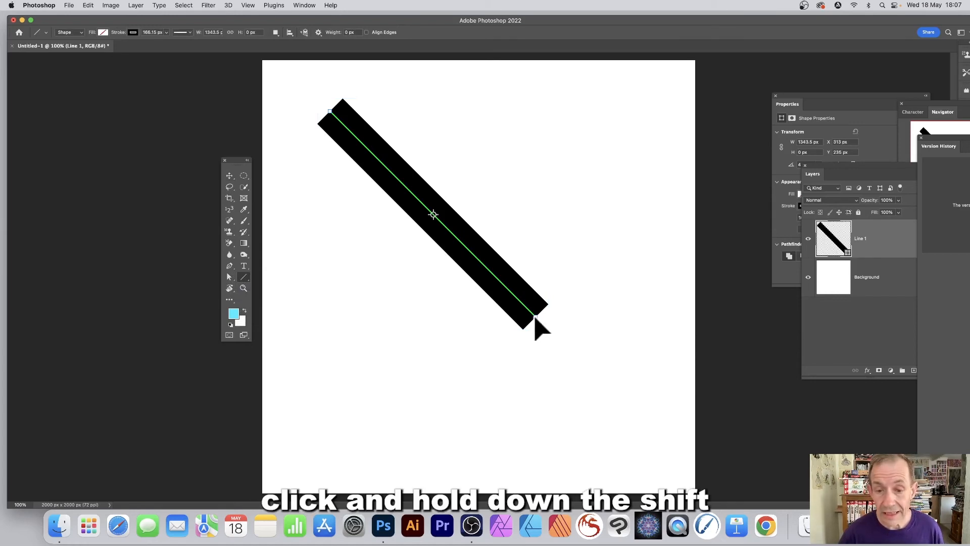
pyautogui.moveTo(535, 325); pyautogui.dragTo(597, 381)
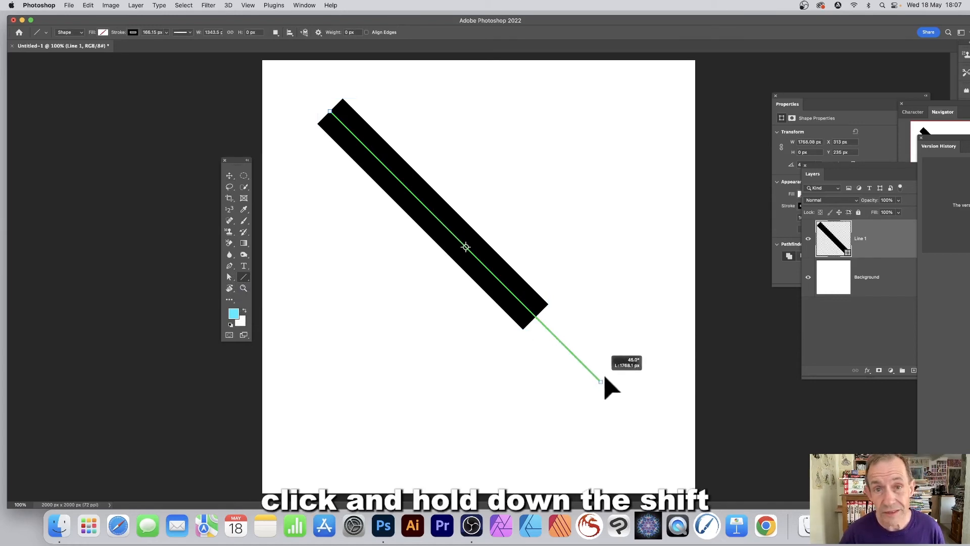
pyautogui.moveTo(600, 381); pyautogui.dragTo(677, 457)
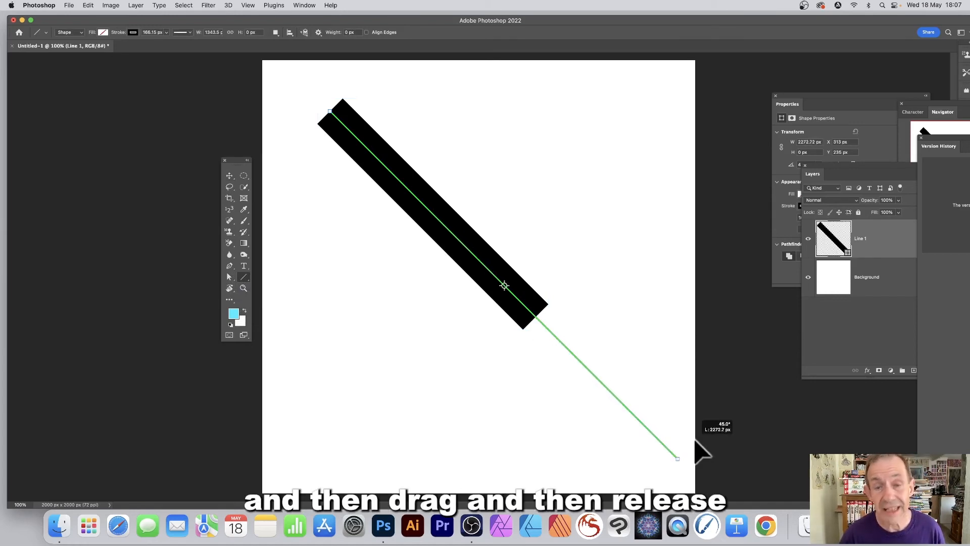